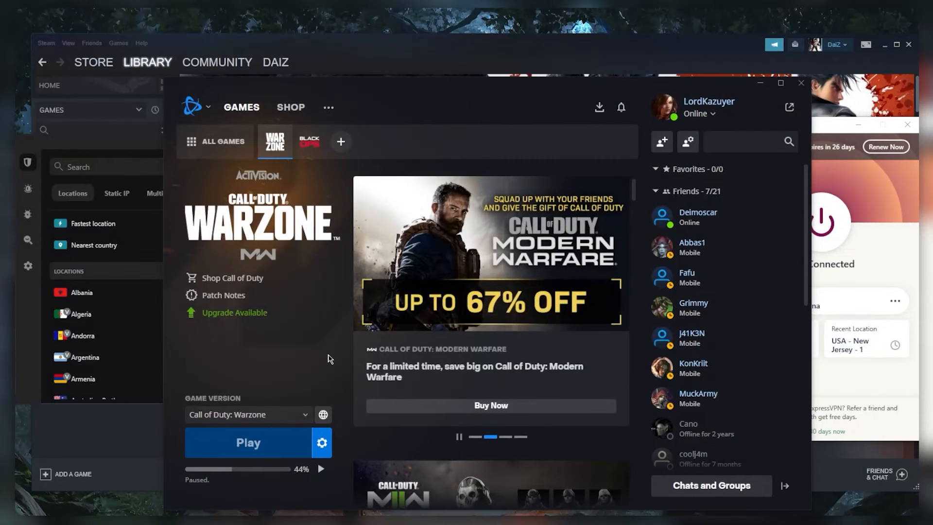
mouse_move(323, 414)
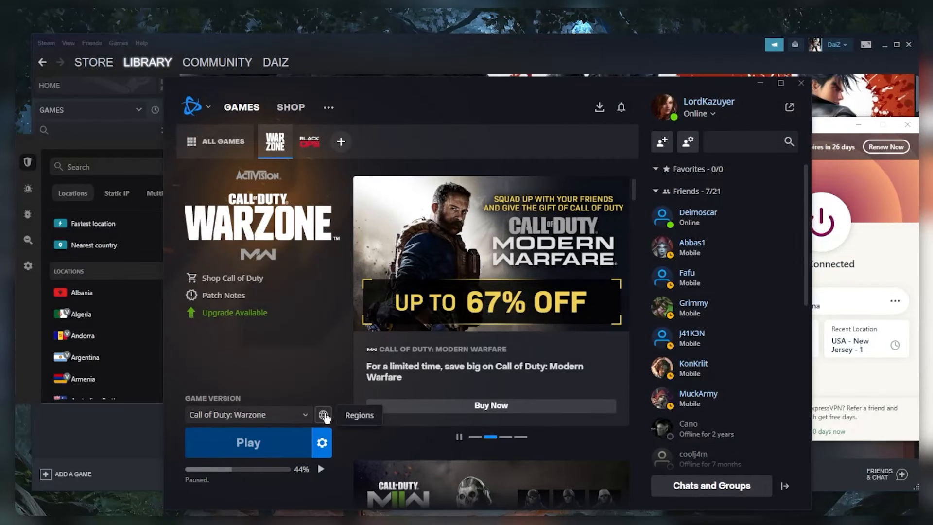
Switch to NordVPN and browse European server pins like Denmark and Switzerland without connecting.
left_click(323, 414)
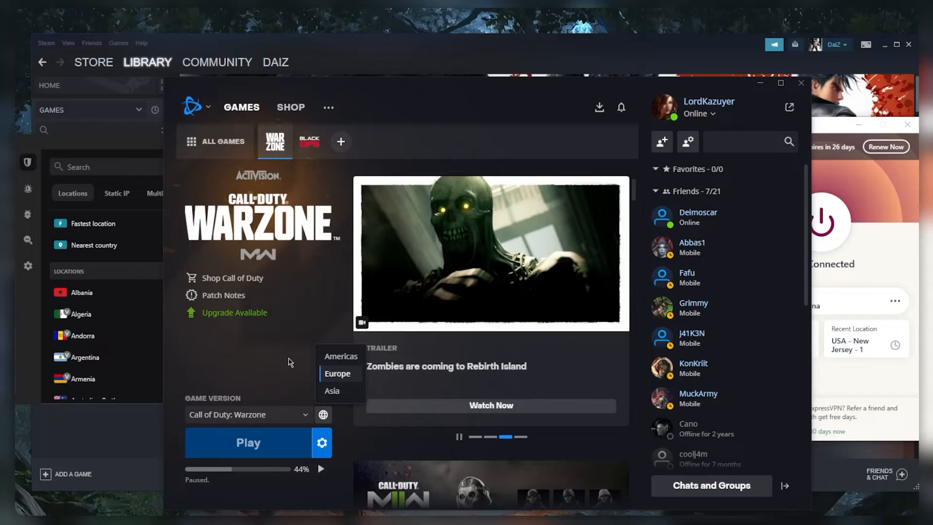
mouse_move(291, 359)
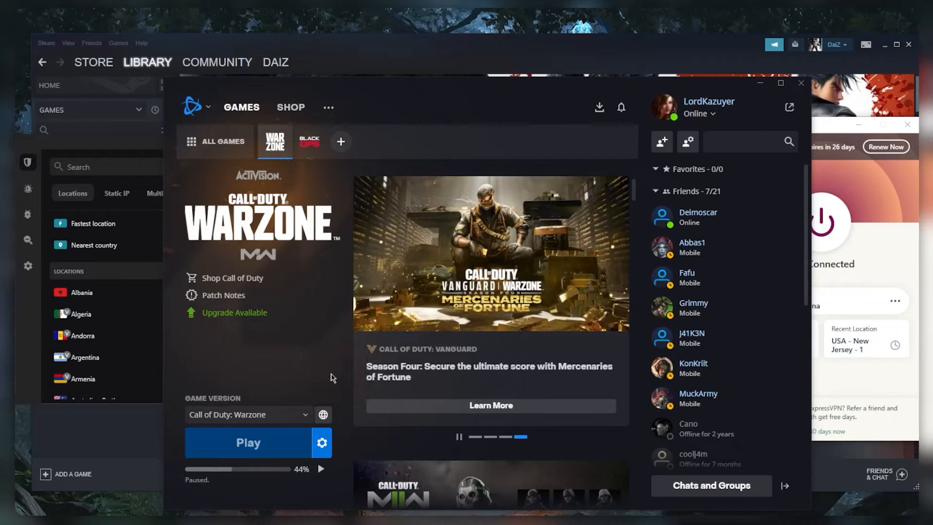
left_click(323, 414)
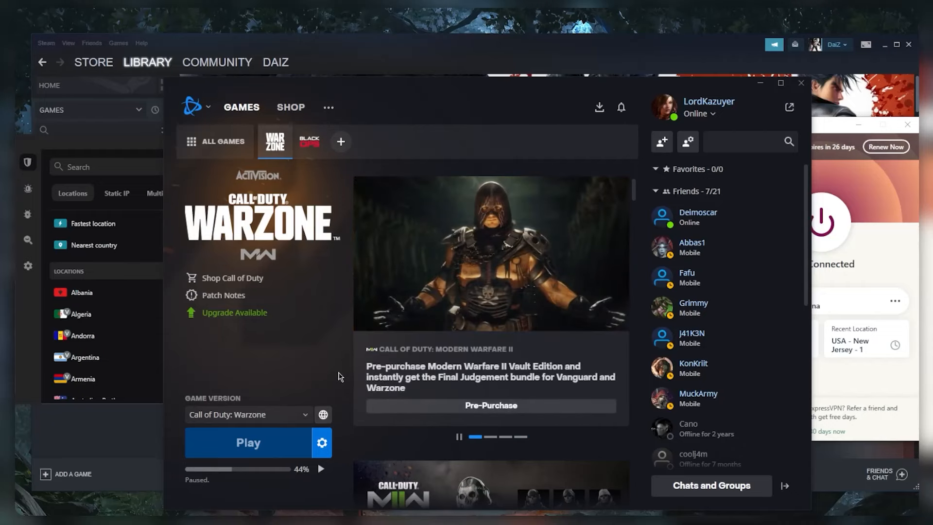
mouse_move(410, 280)
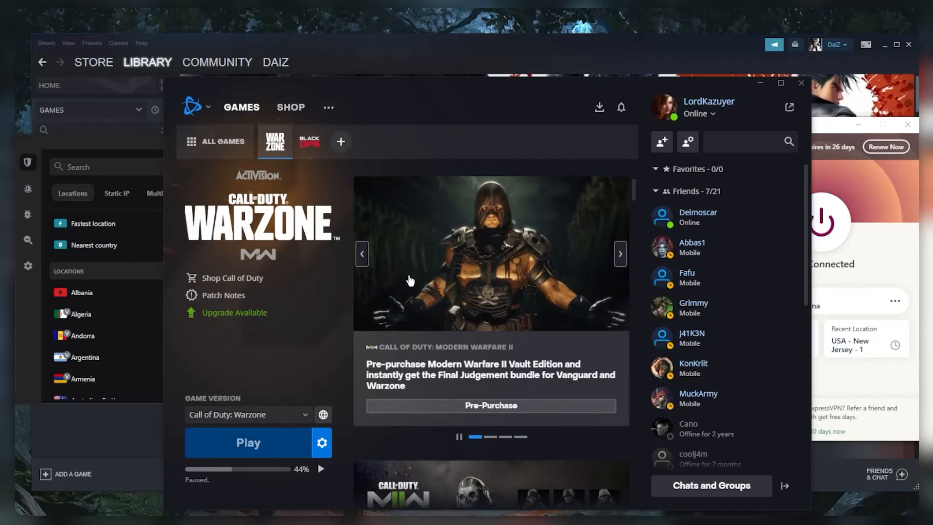
mouse_move(440, 303)
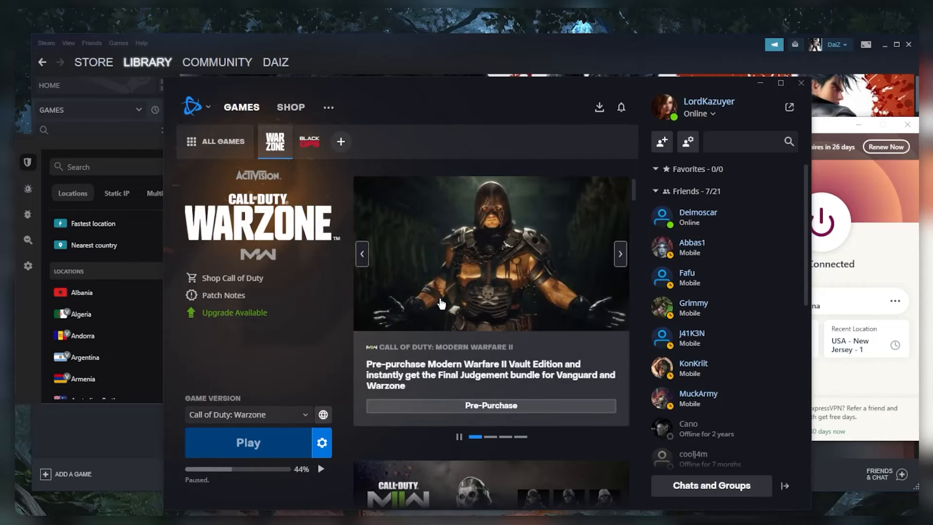
mouse_move(536, 310)
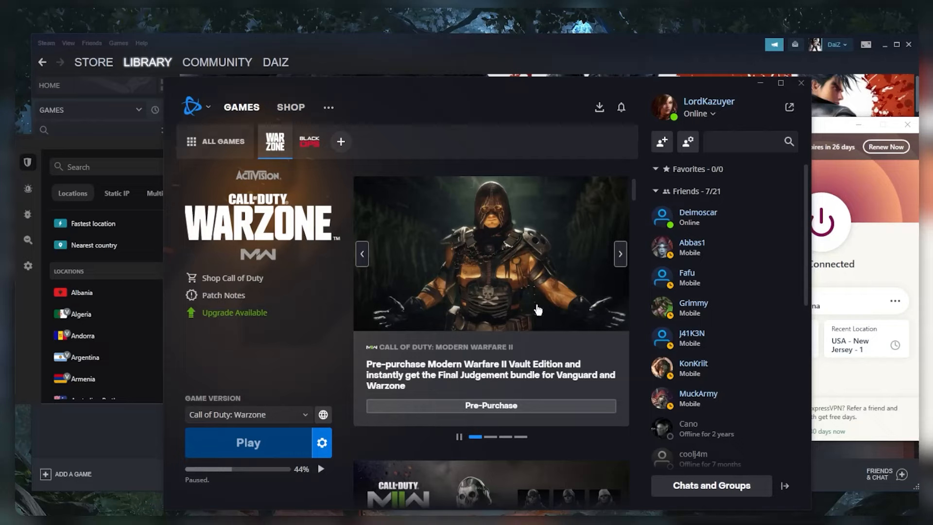
mouse_move(257, 241)
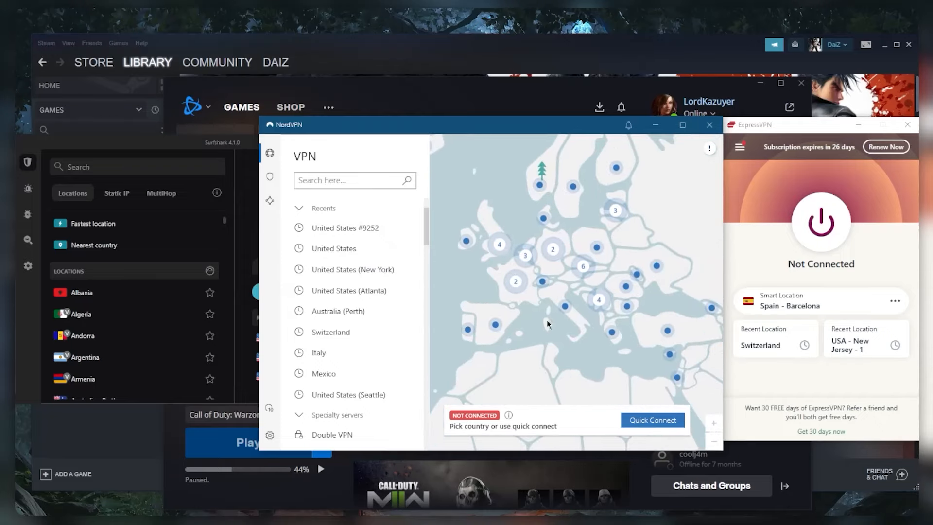
mouse_move(499, 223)
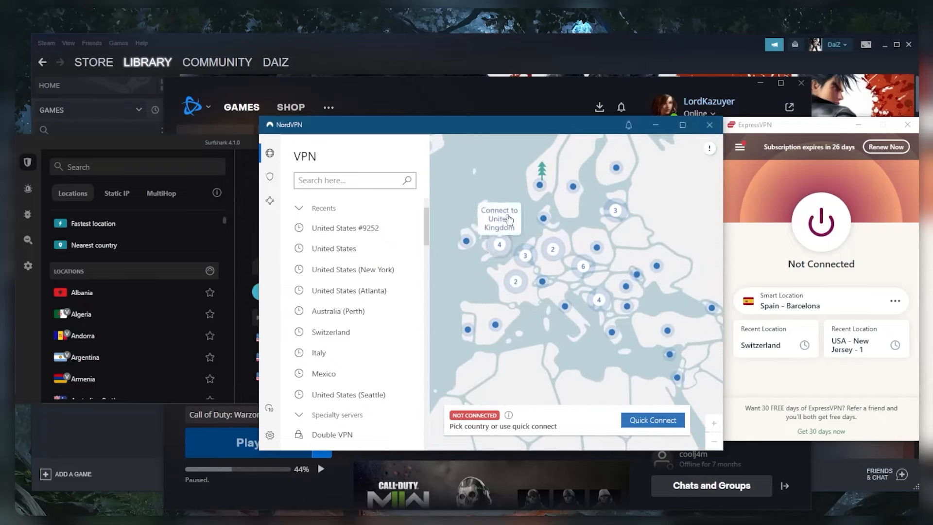
mouse_move(558, 266)
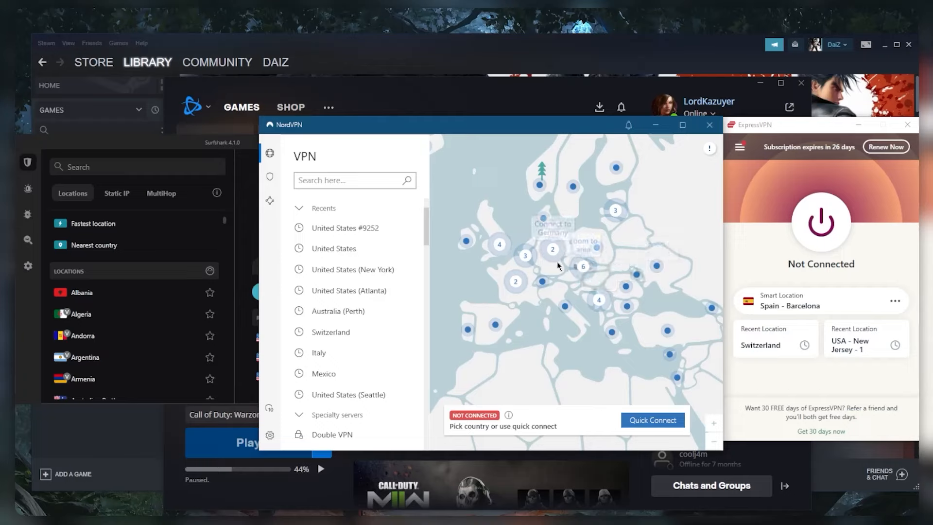
mouse_move(551, 289)
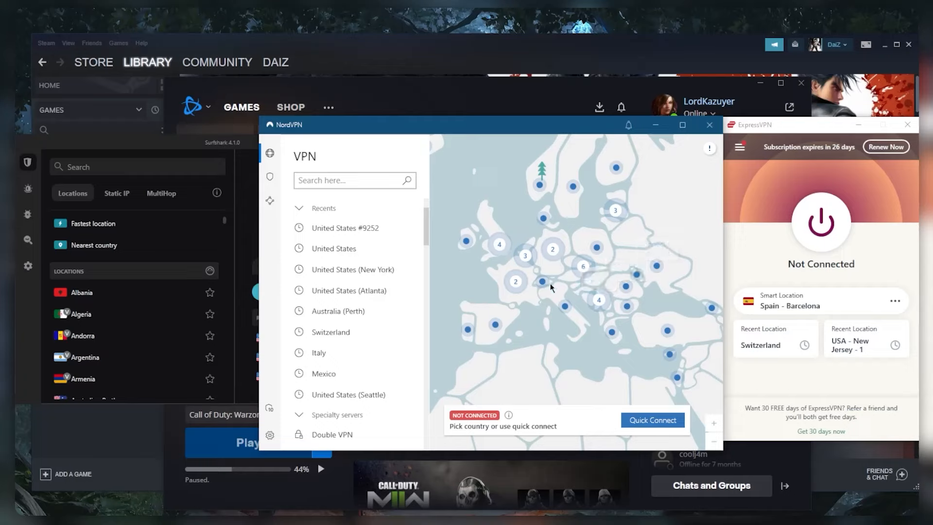
mouse_move(542, 284)
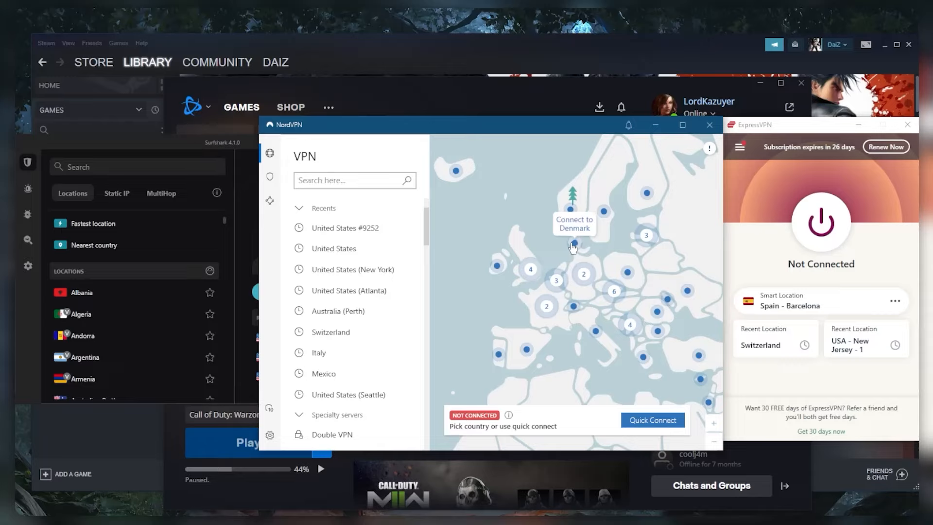
mouse_move(572, 307)
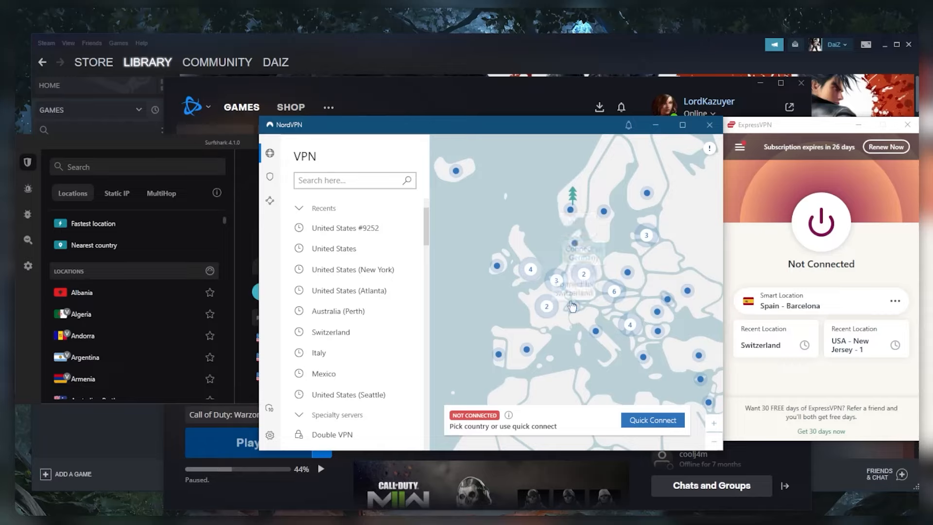
mouse_move(575, 309)
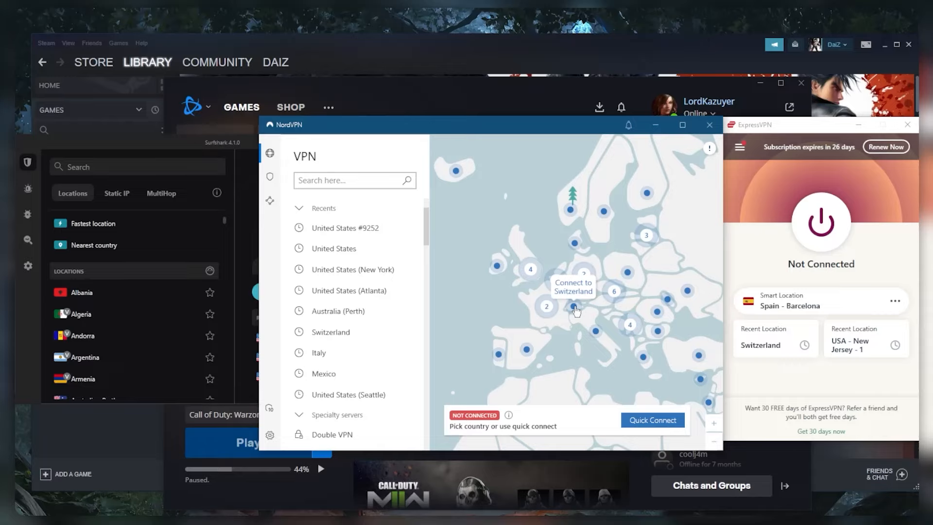
mouse_move(574, 252)
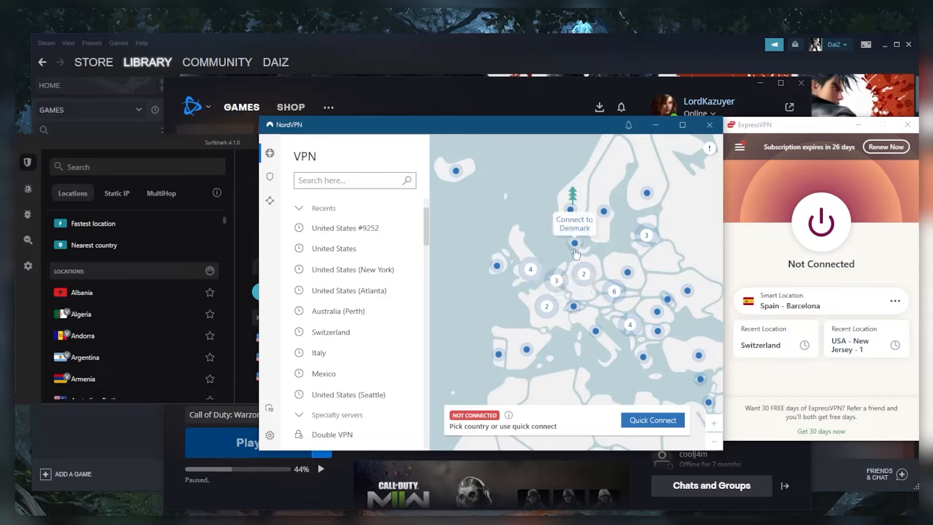
mouse_move(572, 308)
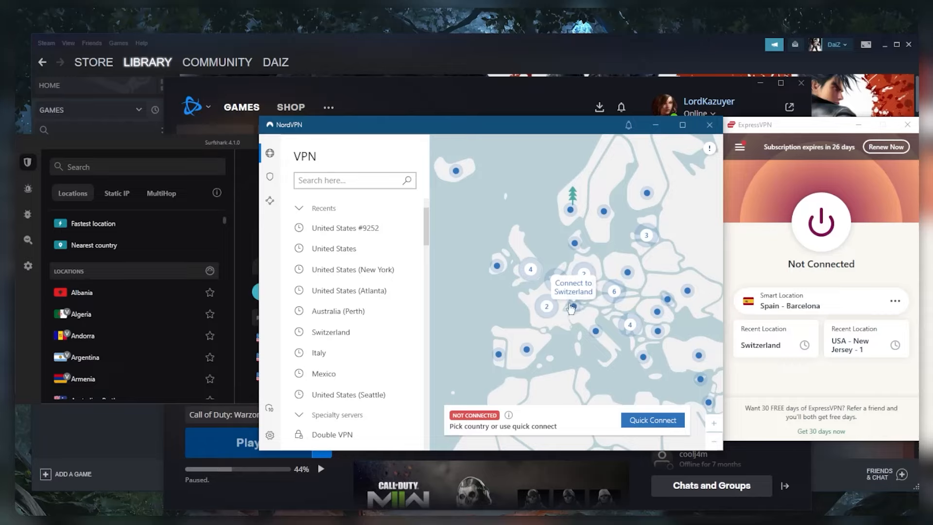
mouse_move(582, 247)
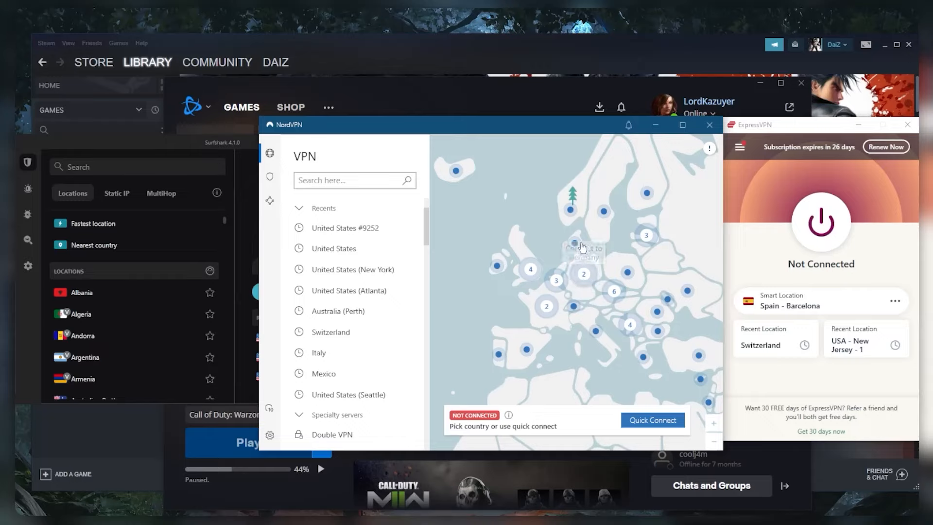
mouse_move(578, 262)
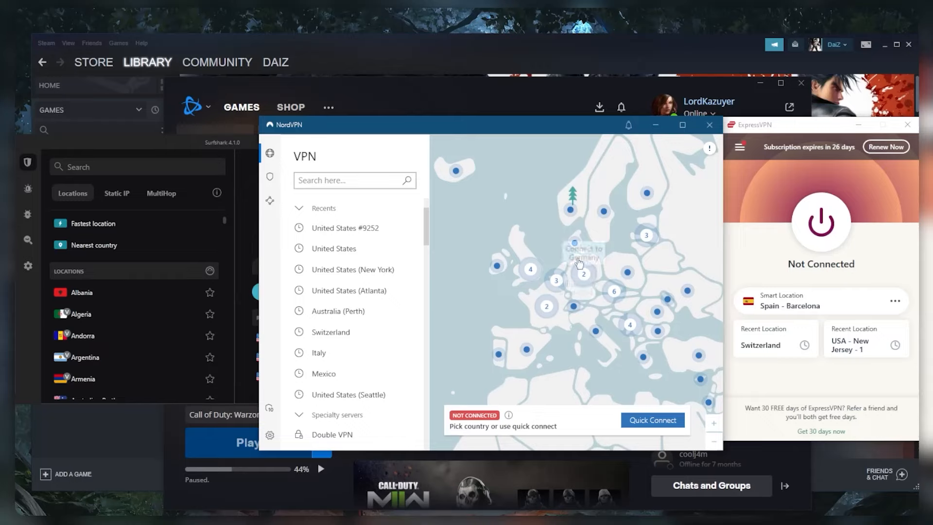
mouse_move(576, 245)
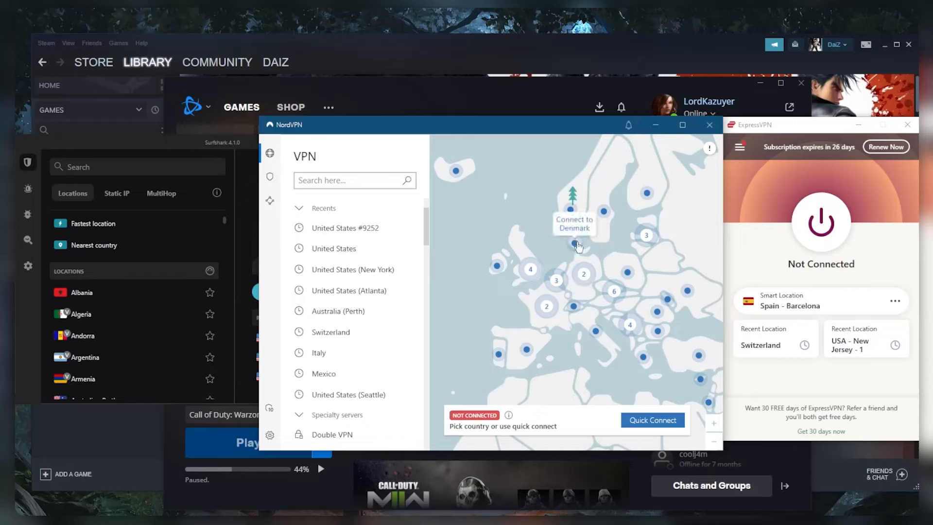
mouse_move(579, 248)
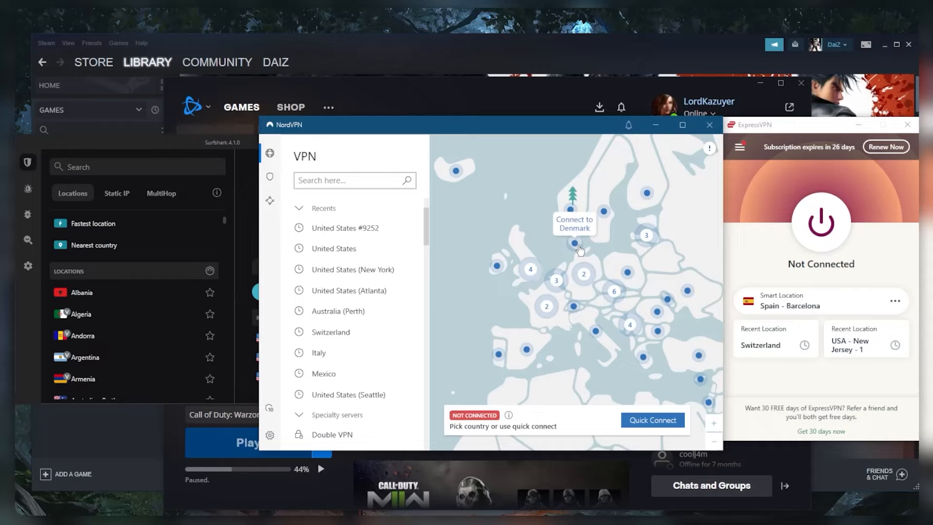
mouse_move(576, 259)
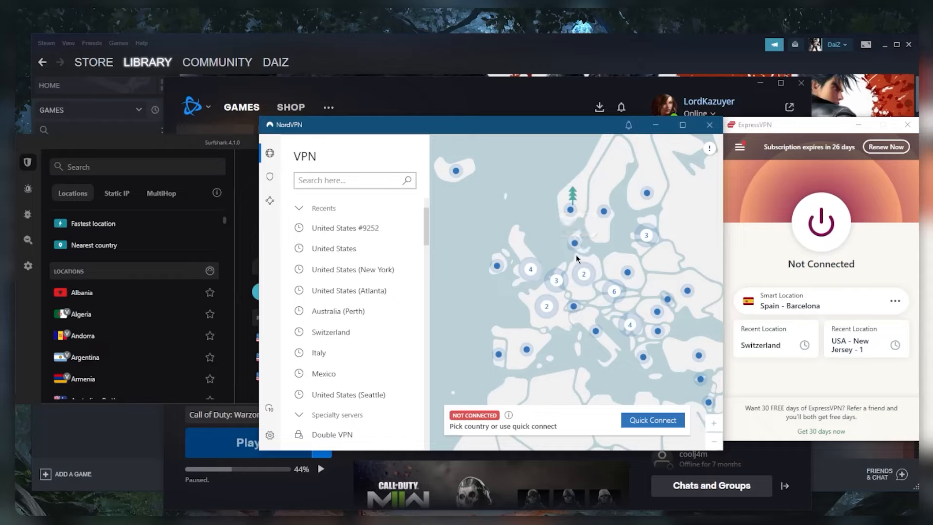
mouse_move(574, 247)
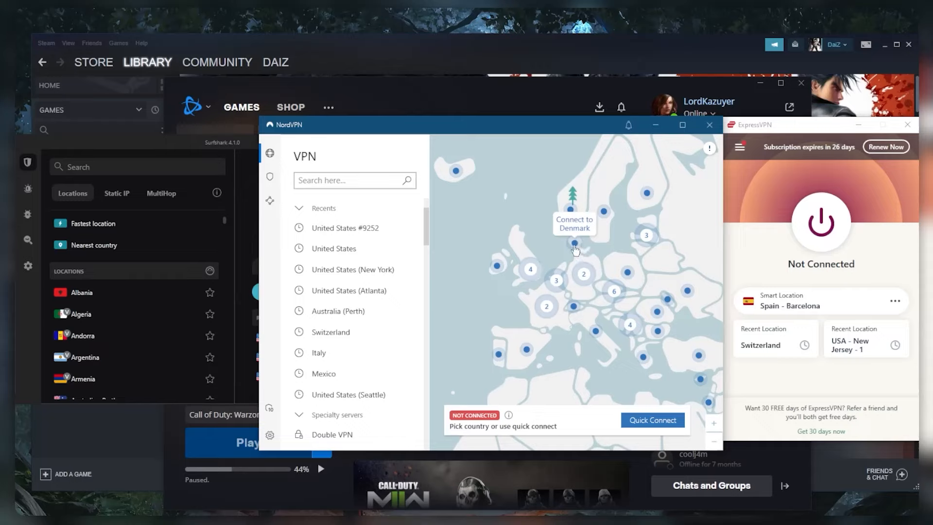
mouse_move(576, 244)
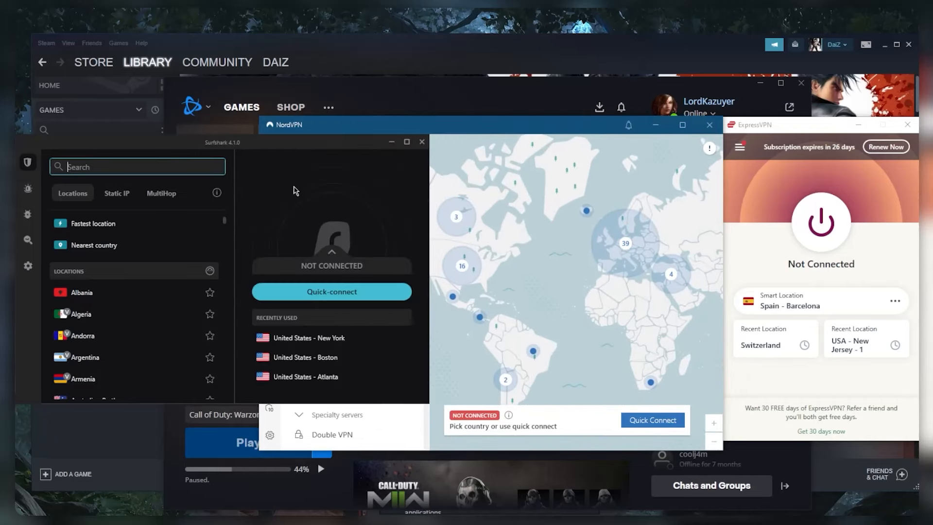
mouse_move(416, 236)
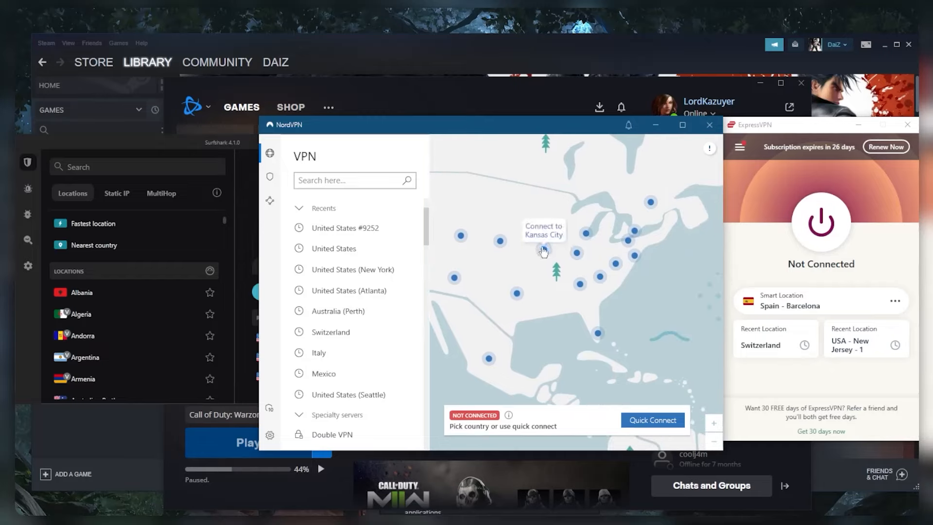
mouse_move(636, 260)
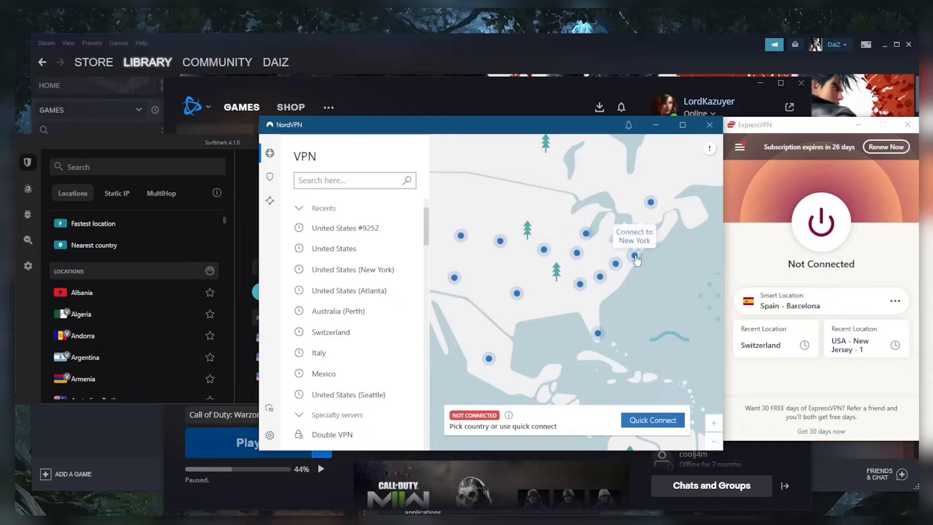
mouse_move(545, 257)
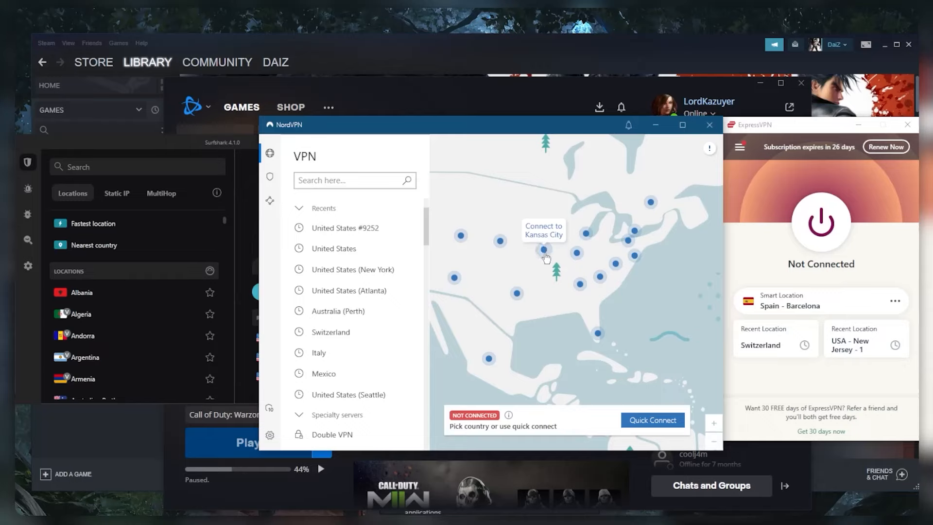
mouse_move(546, 255)
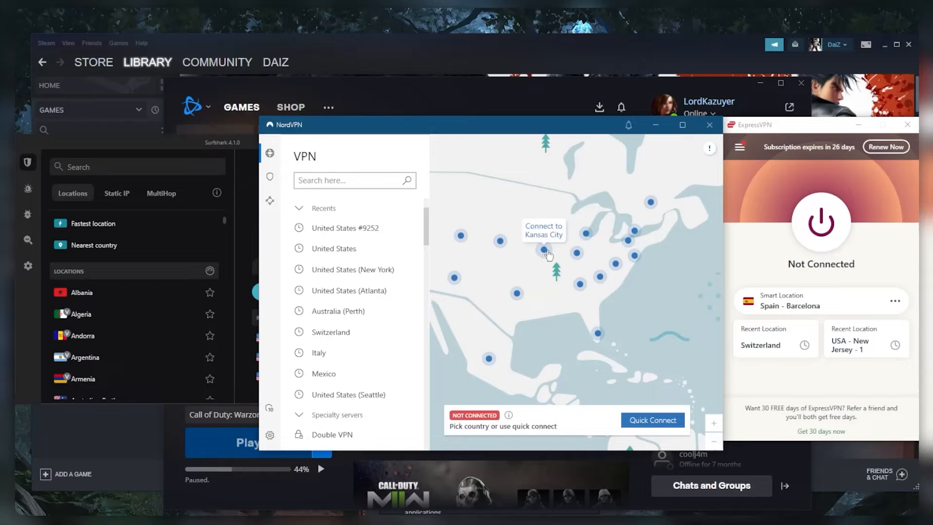
mouse_move(567, 264)
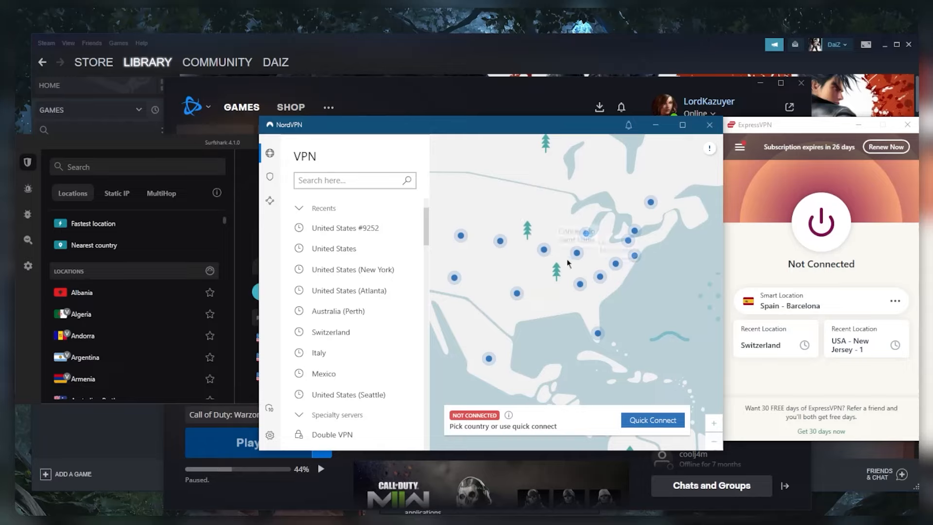
mouse_move(616, 265)
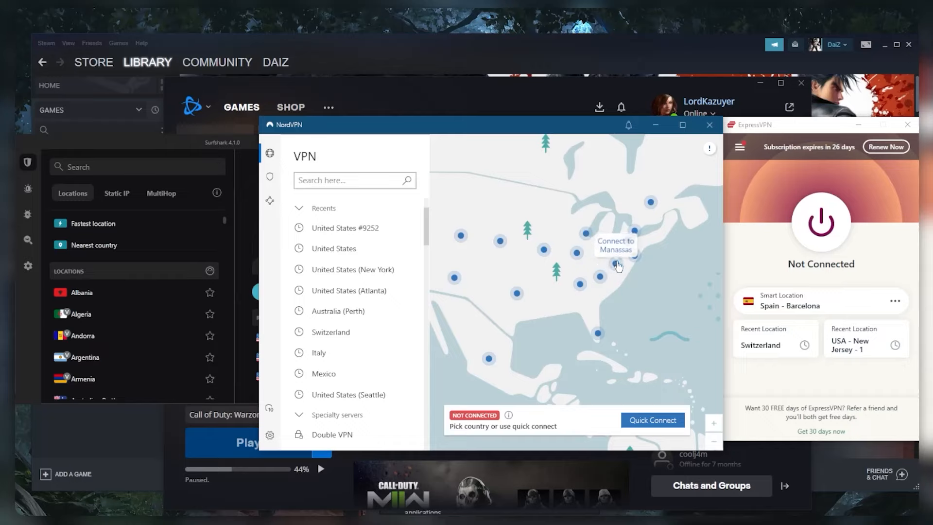
mouse_move(633, 258)
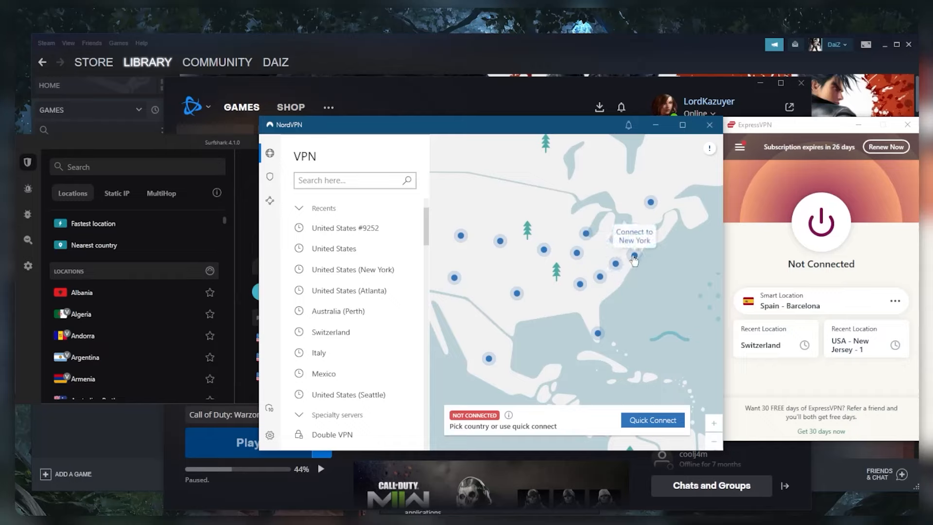
mouse_move(577, 257)
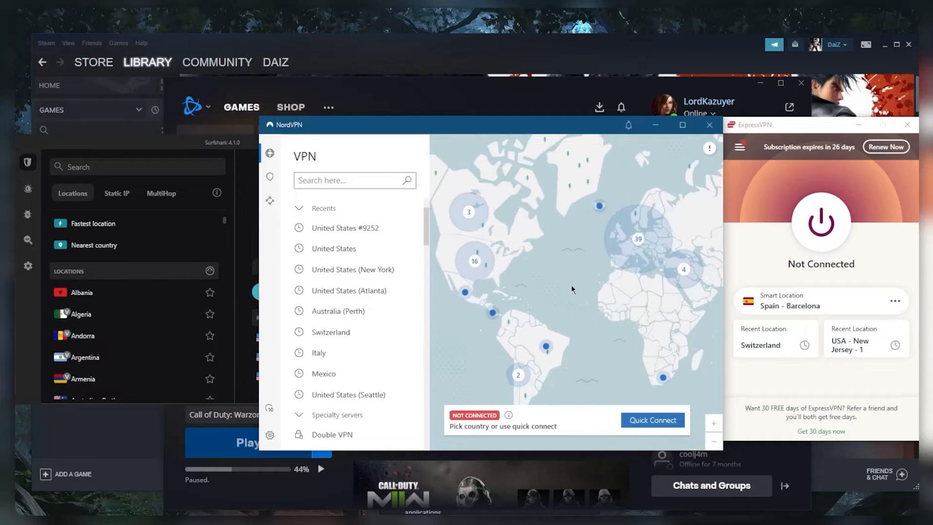
mouse_move(576, 285)
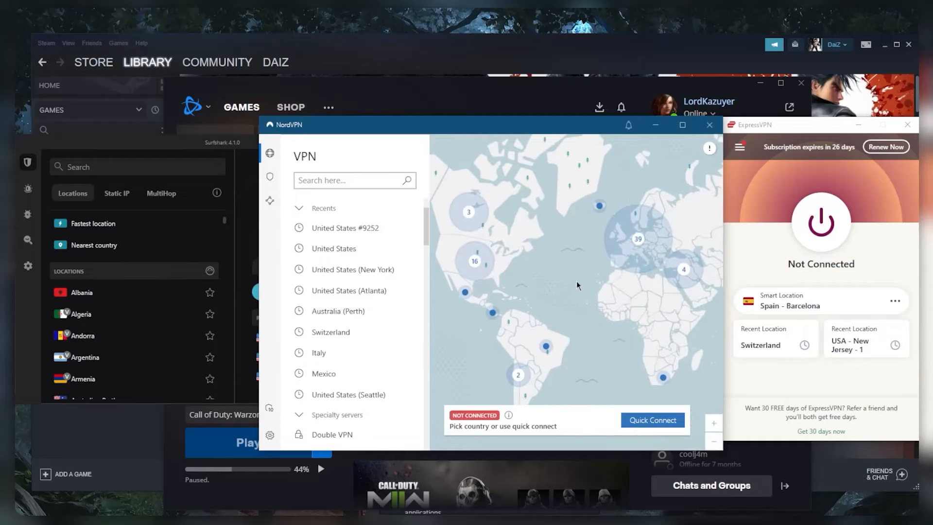
mouse_move(550, 296)
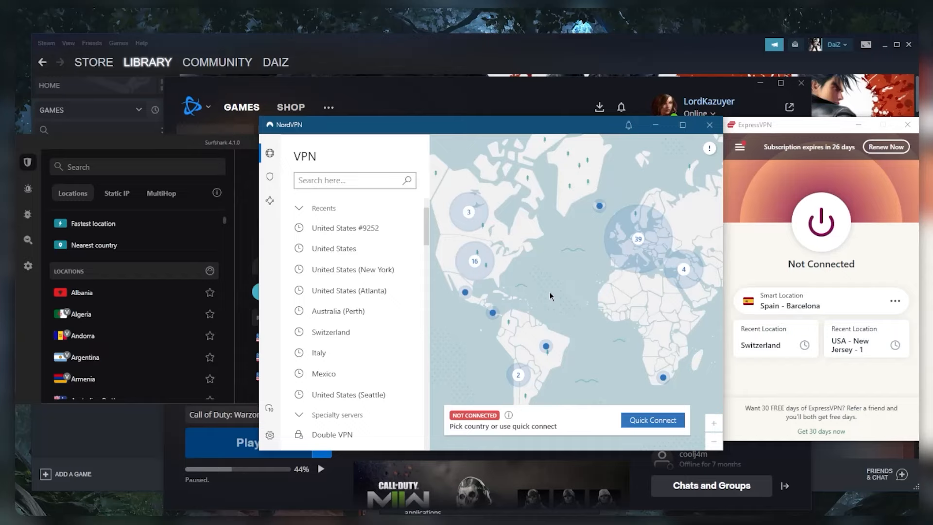
mouse_move(570, 289)
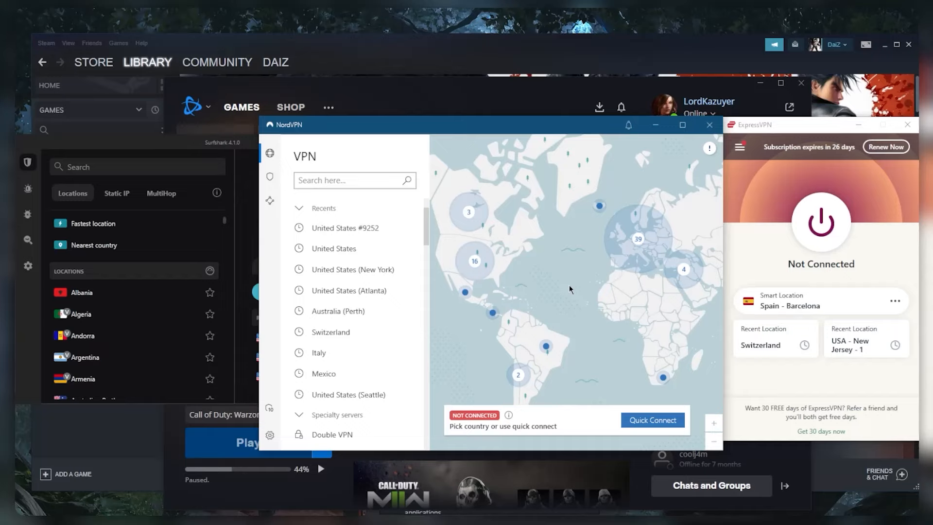
mouse_move(547, 290)
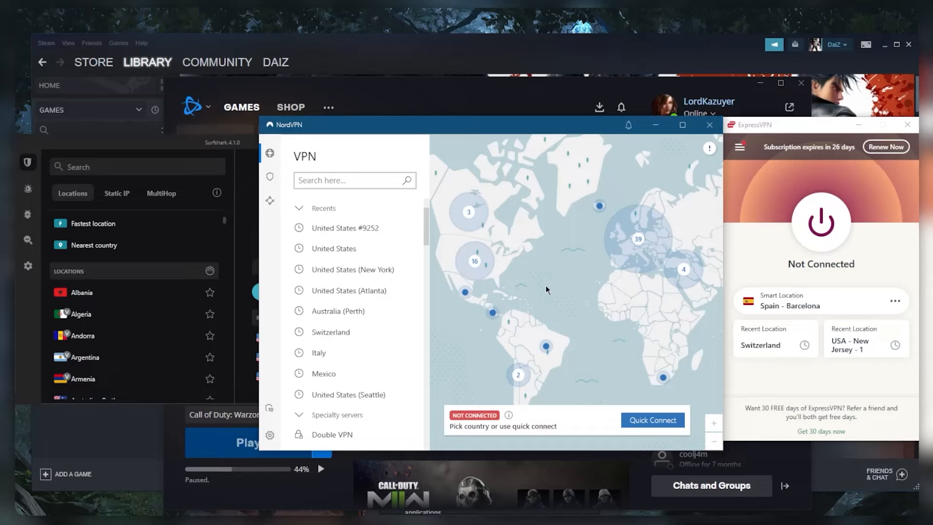
mouse_move(534, 243)
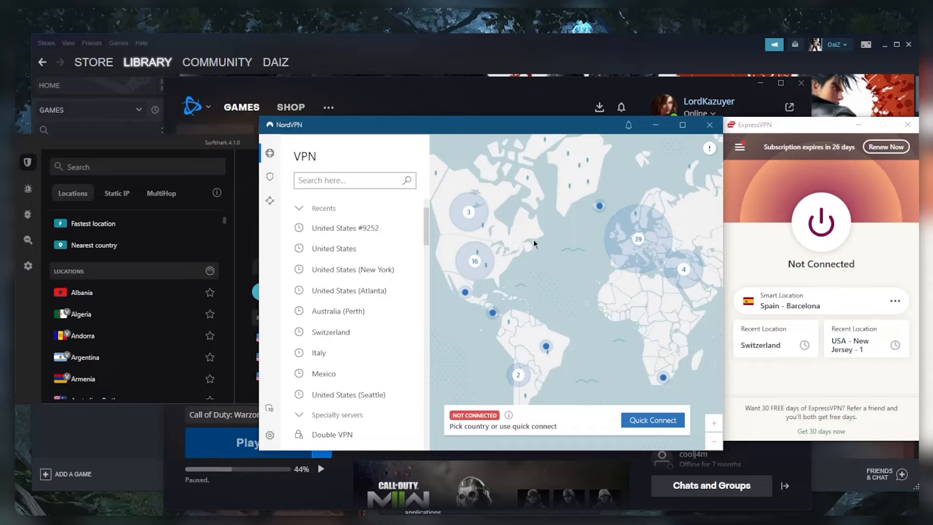
mouse_move(546, 269)
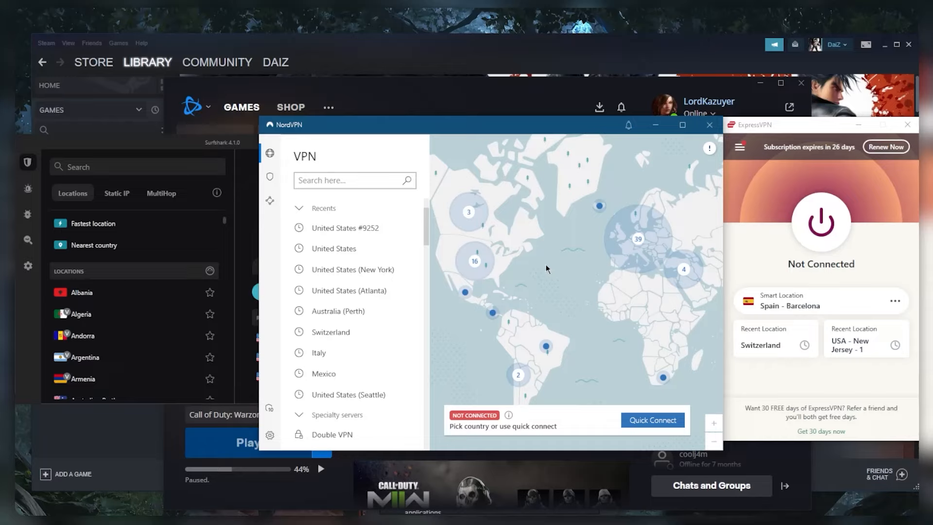
mouse_move(568, 199)
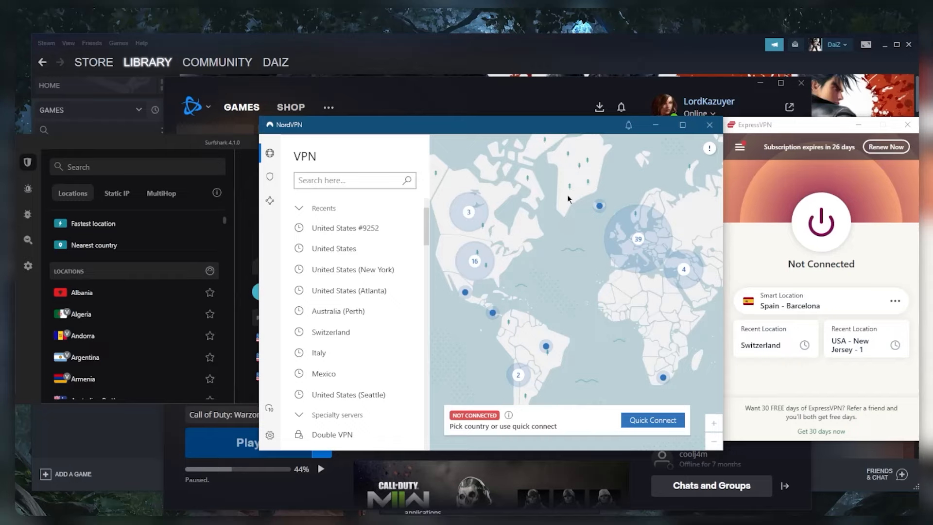
mouse_move(553, 302)
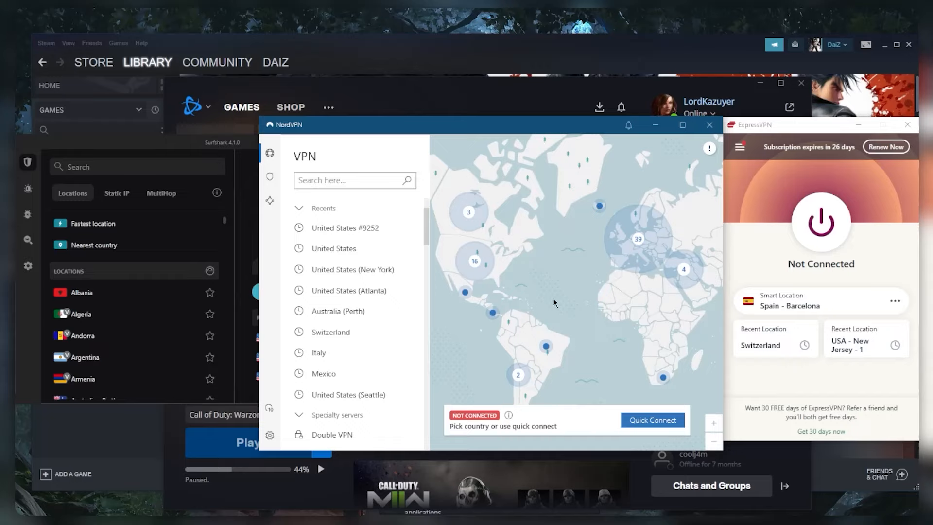
mouse_move(576, 289)
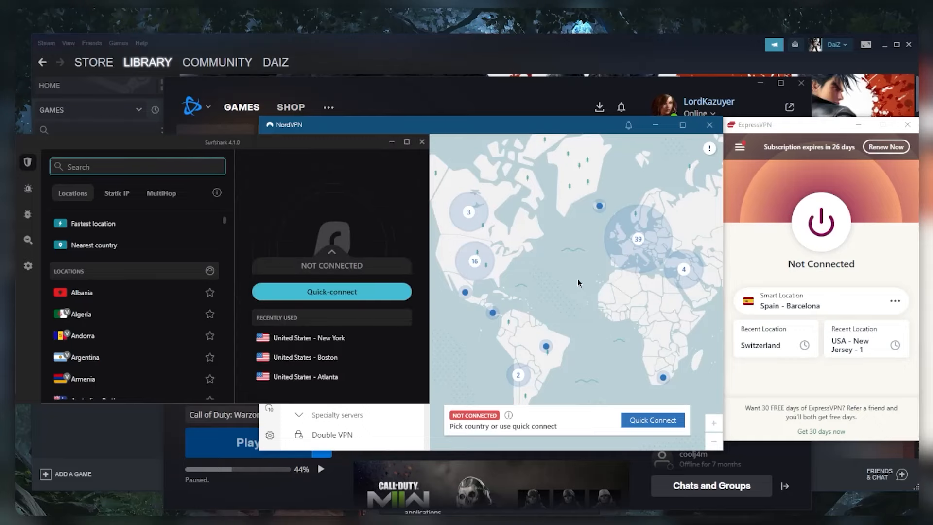
mouse_move(556, 292)
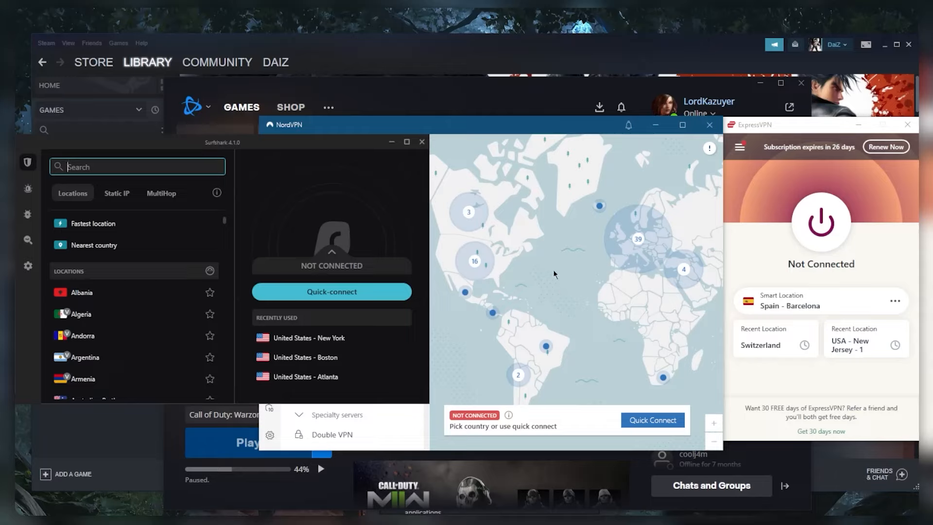
mouse_move(573, 270)
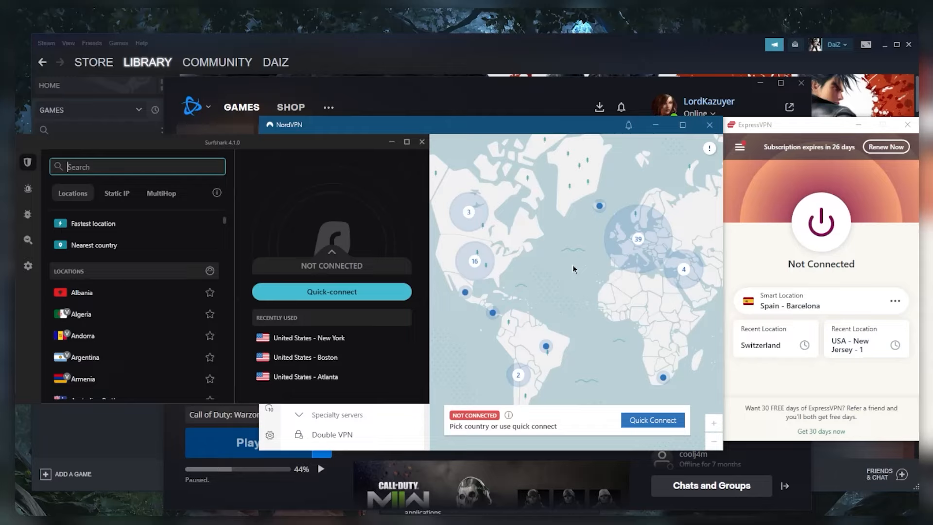
mouse_move(538, 252)
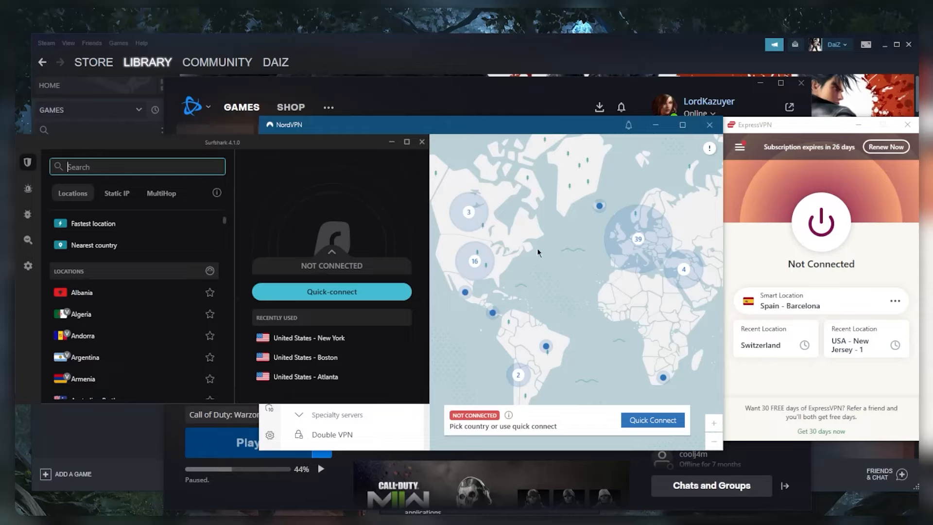
mouse_move(511, 254)
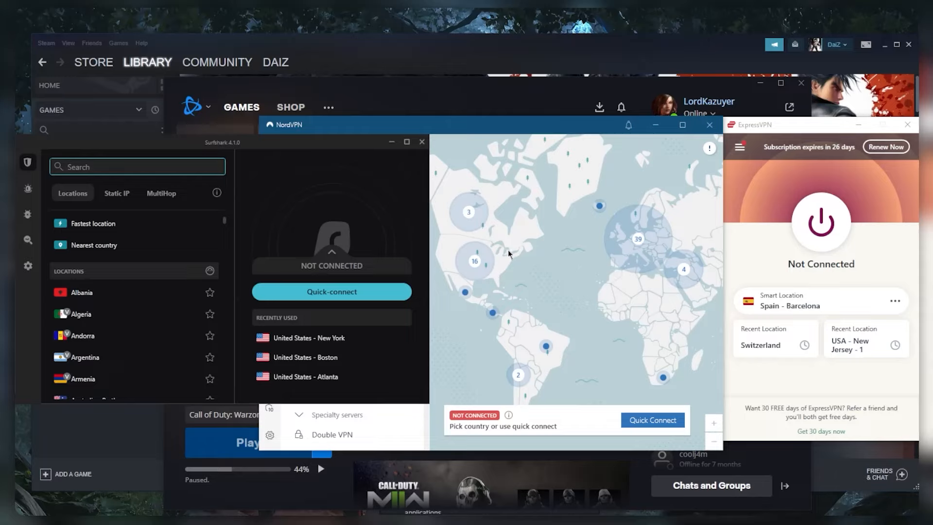
mouse_move(535, 258)
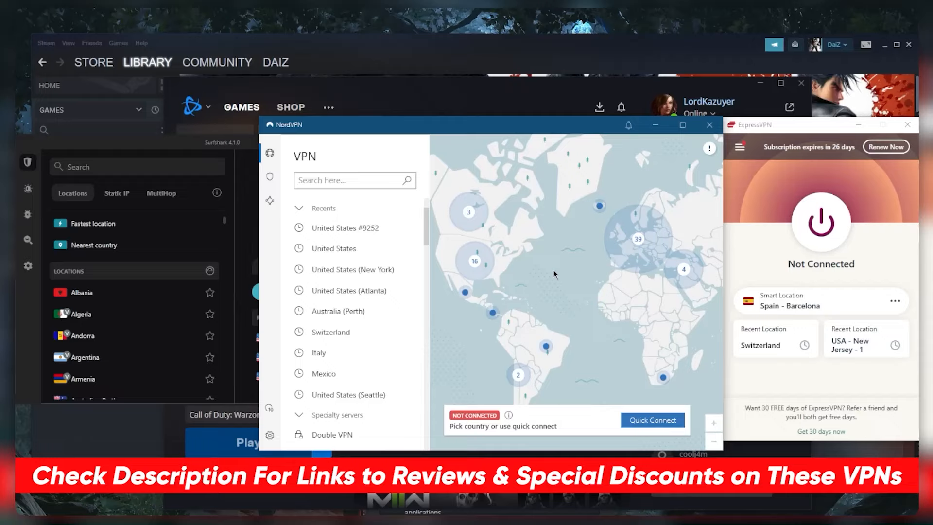
mouse_move(558, 273)
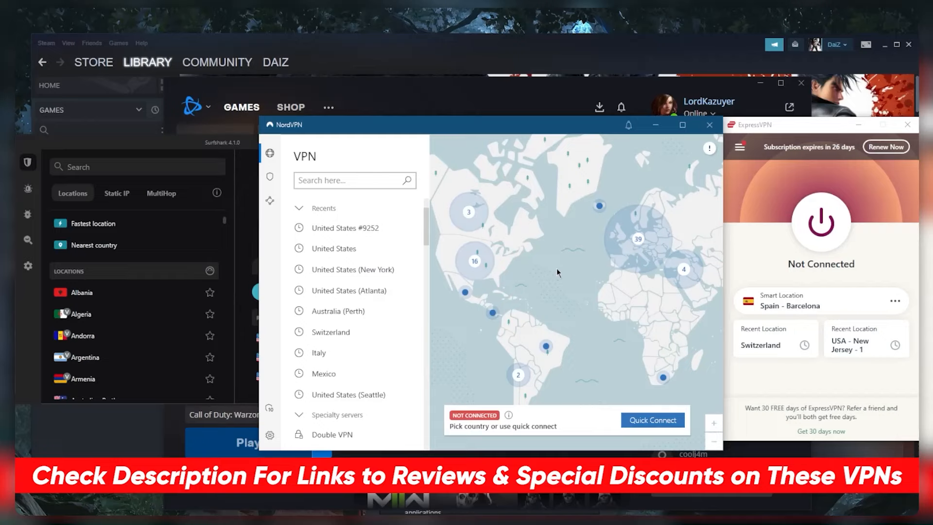